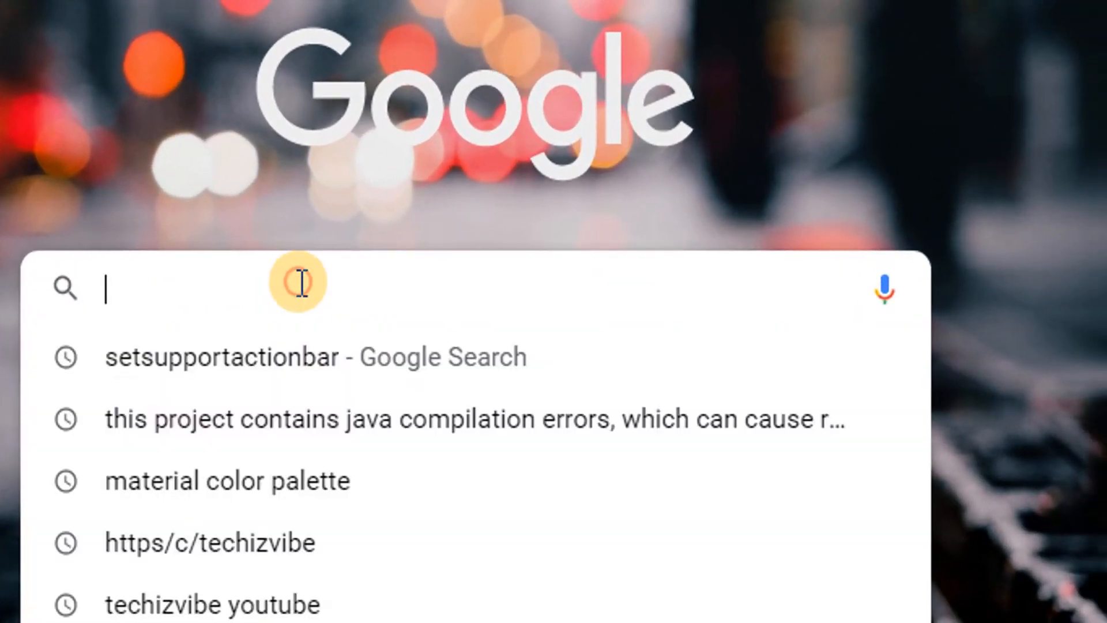
- Search Google for 'gif images' and show image results with the Usage Rights filter choices
text(gif images)
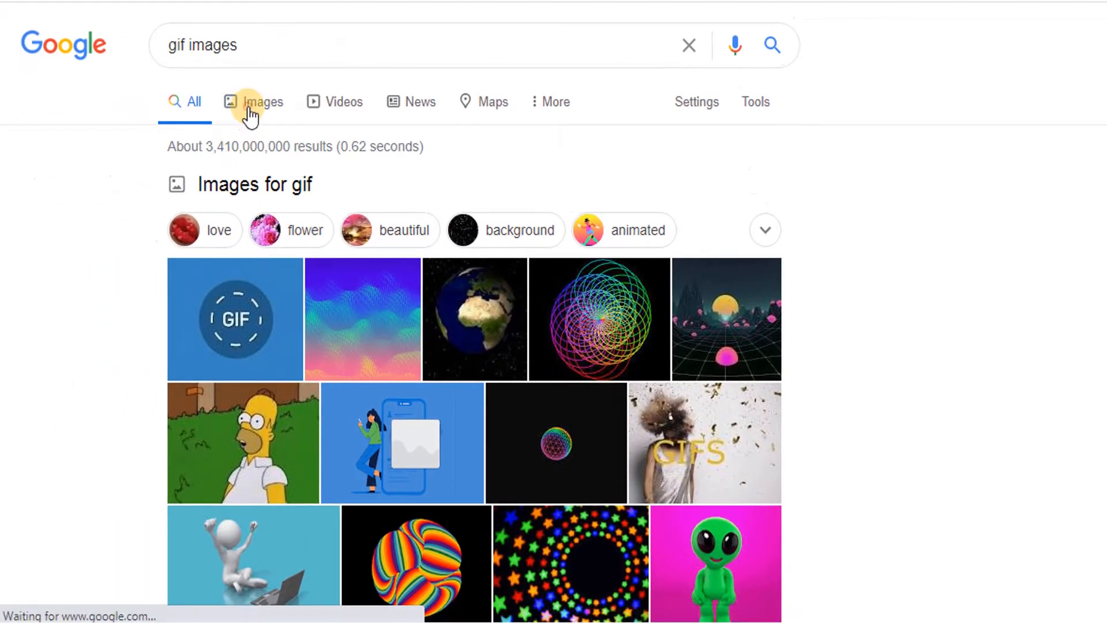
click(263, 102)
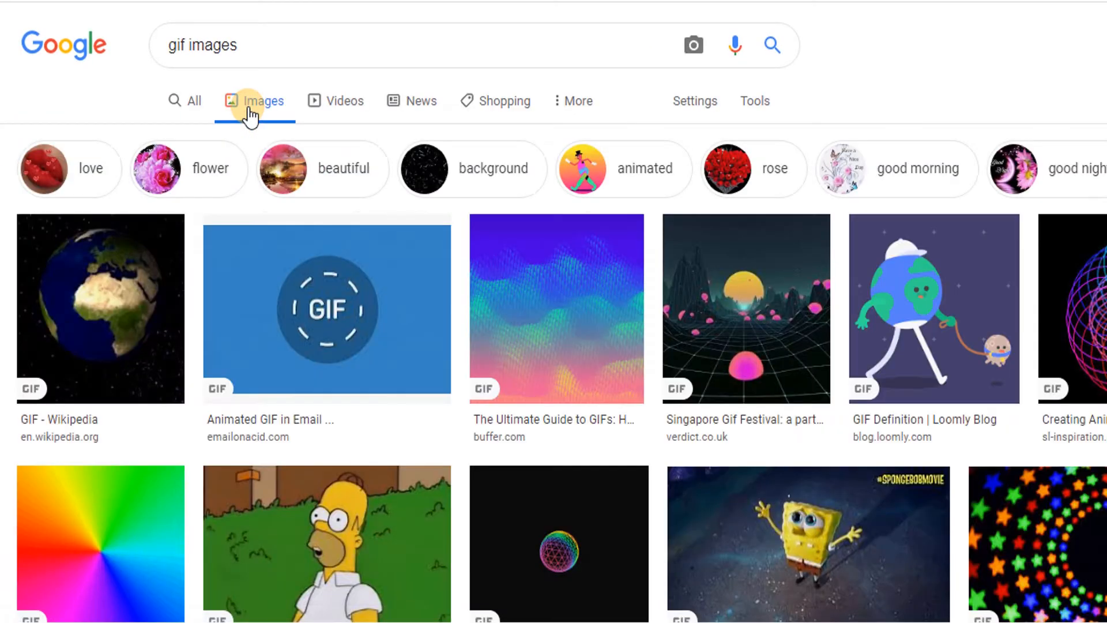
mouse_move(754, 100)
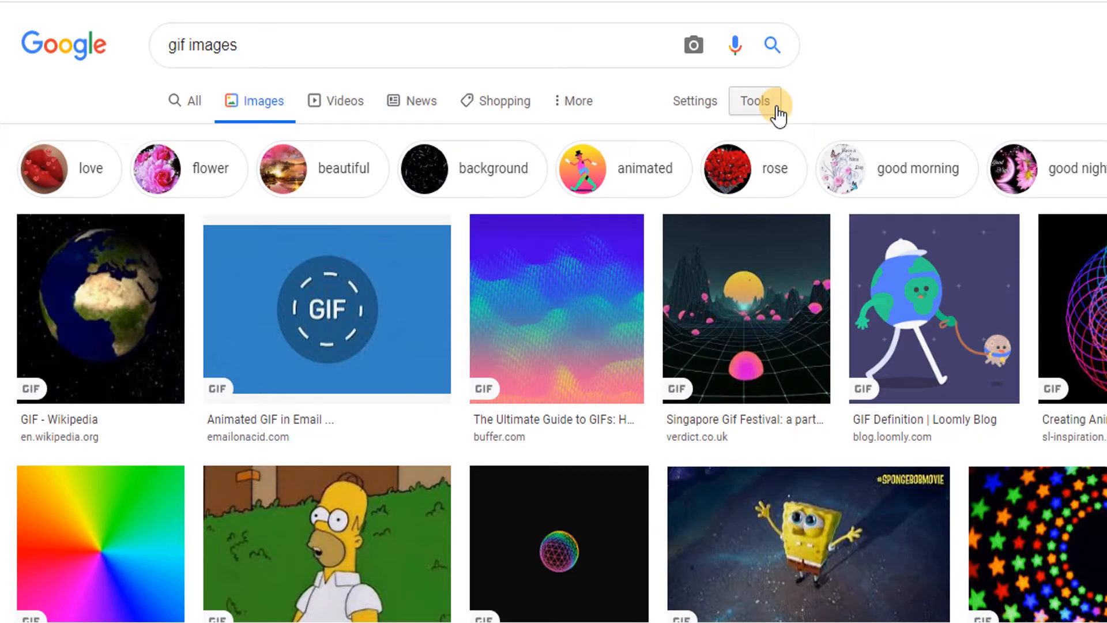
mouse_move(769, 113)
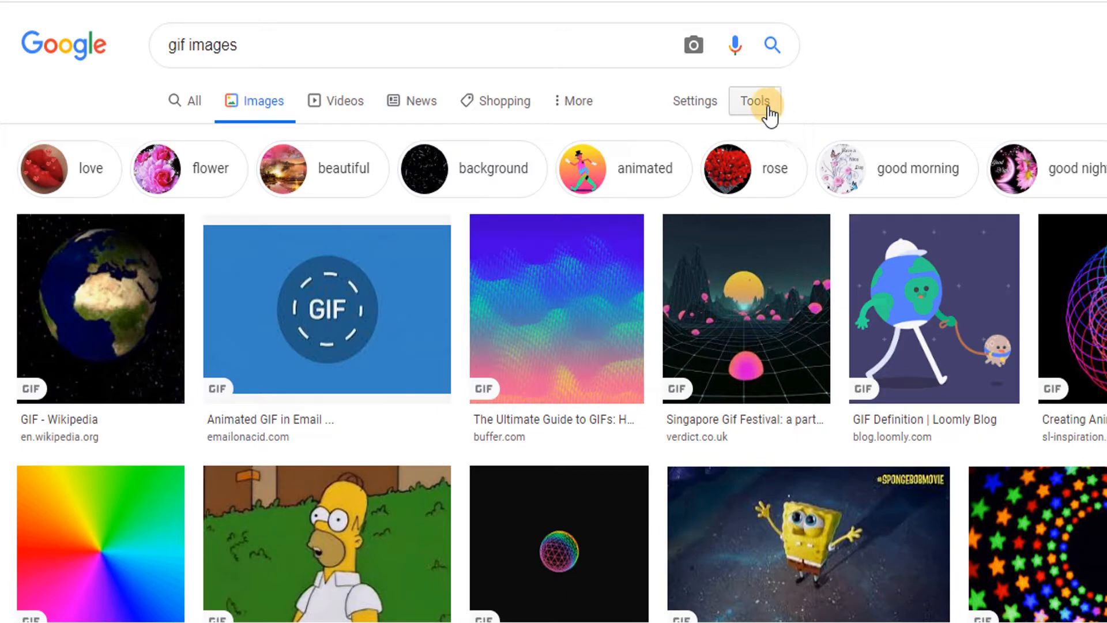
click(754, 100)
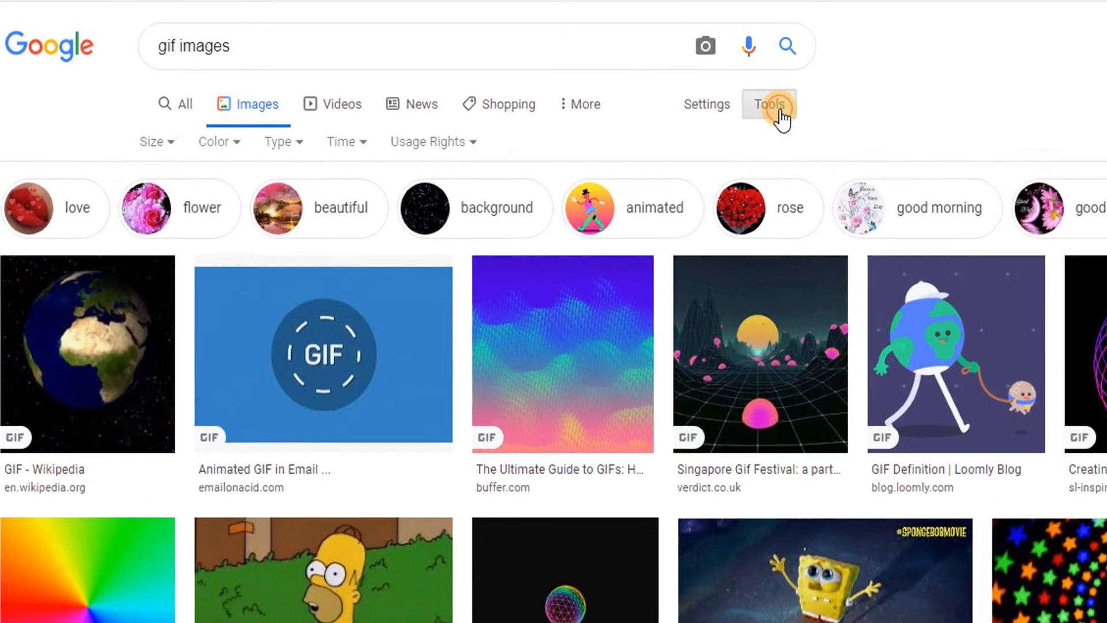
click(426, 140)
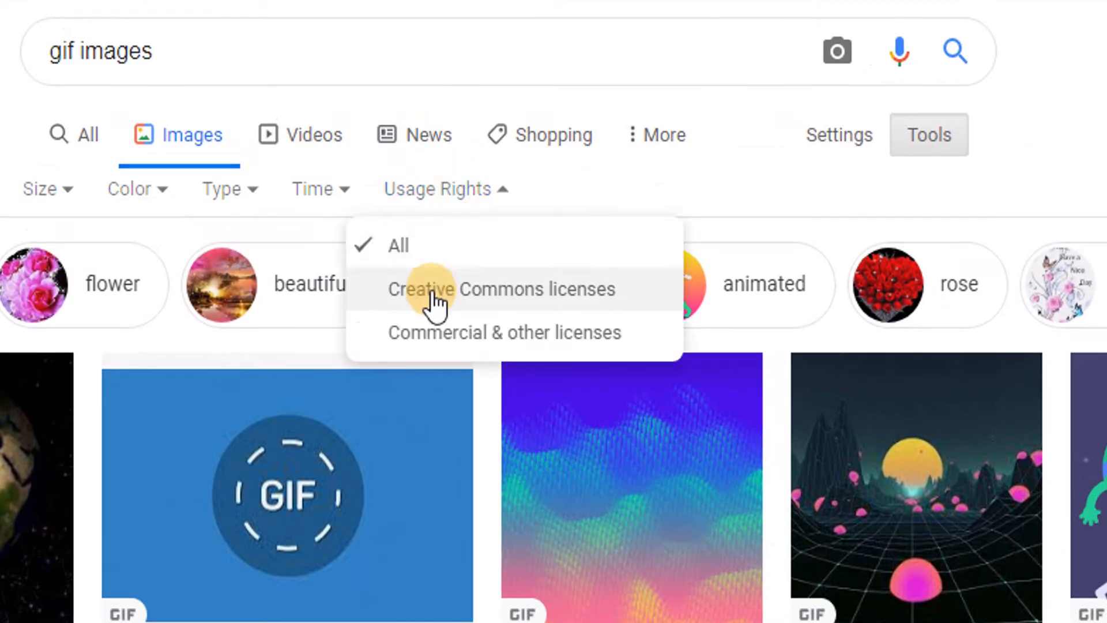
mouse_move(459, 303)
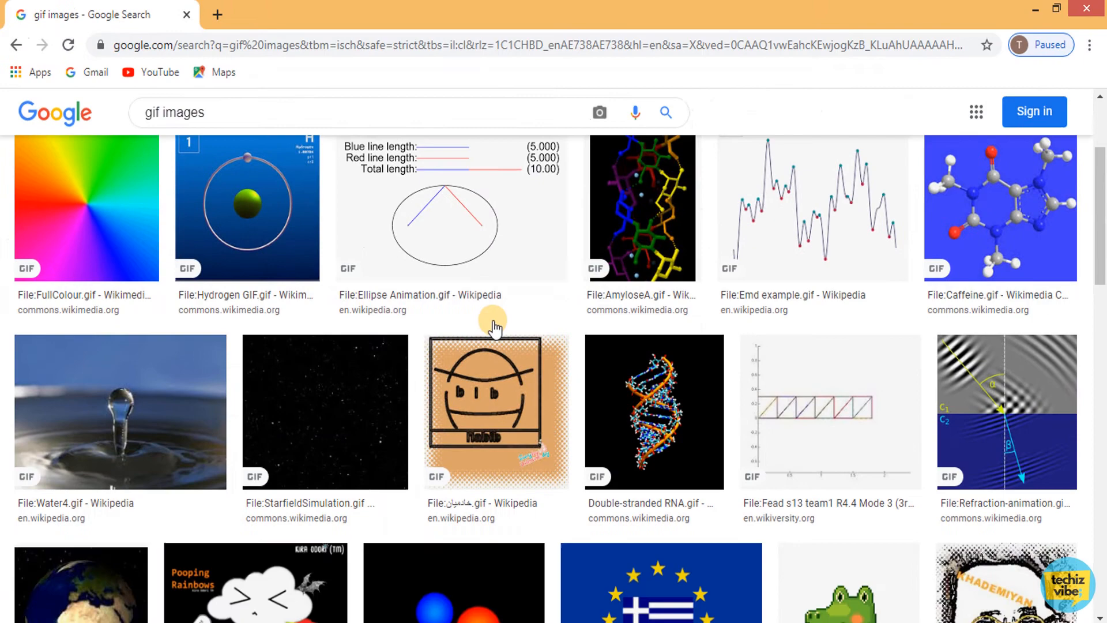
- Preview the double-stranded RNA GIF, then search for 'banana gif images'
click(652, 411)
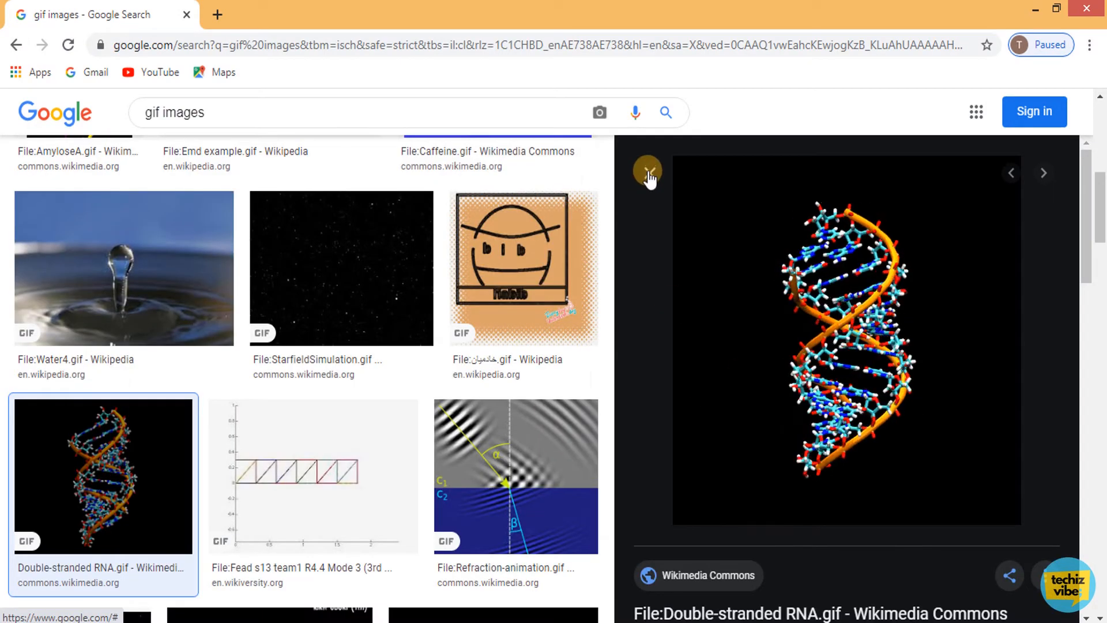
text(banana)
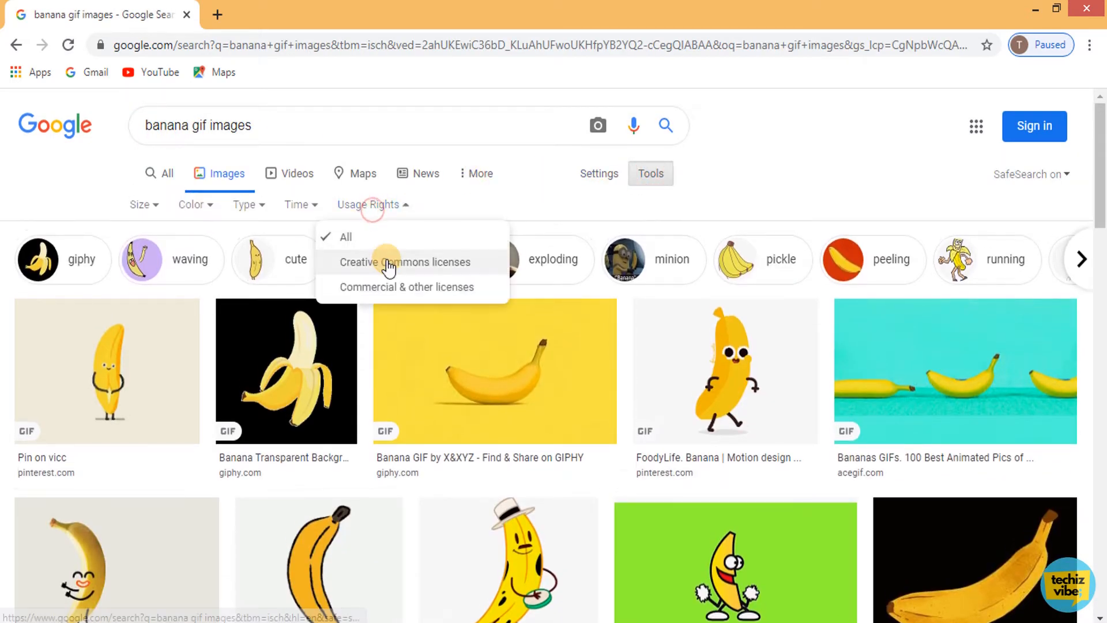
- Filter banana GIFs to Creative Commons licences and download the Animated Dancing Banana GIF from pixy.org
click(405, 261)
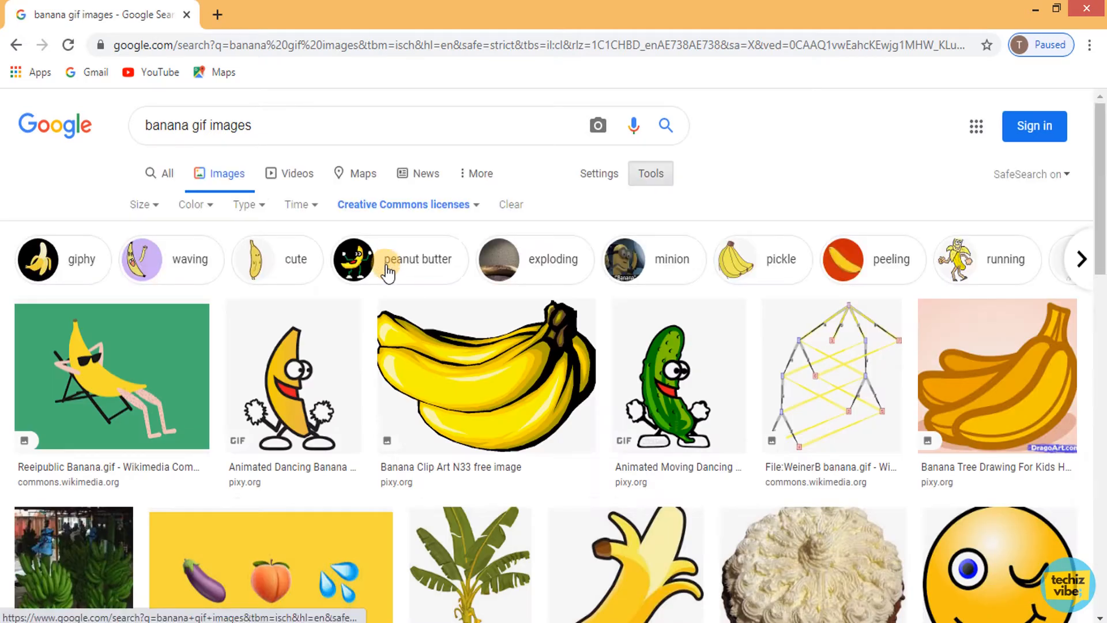
mouse_move(307, 420)
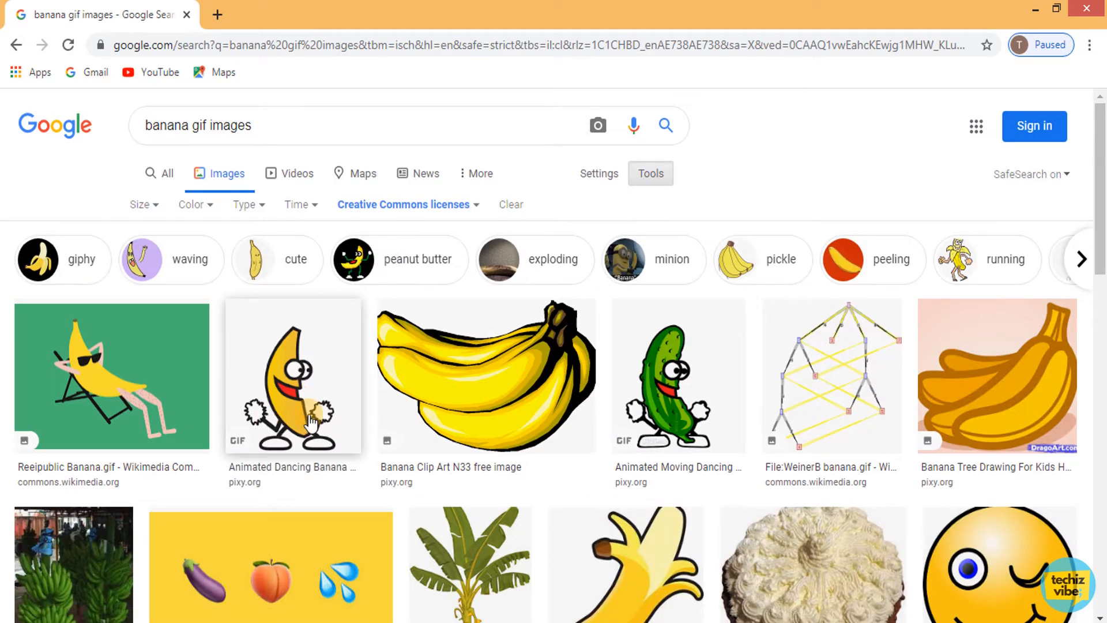
click(292, 375)
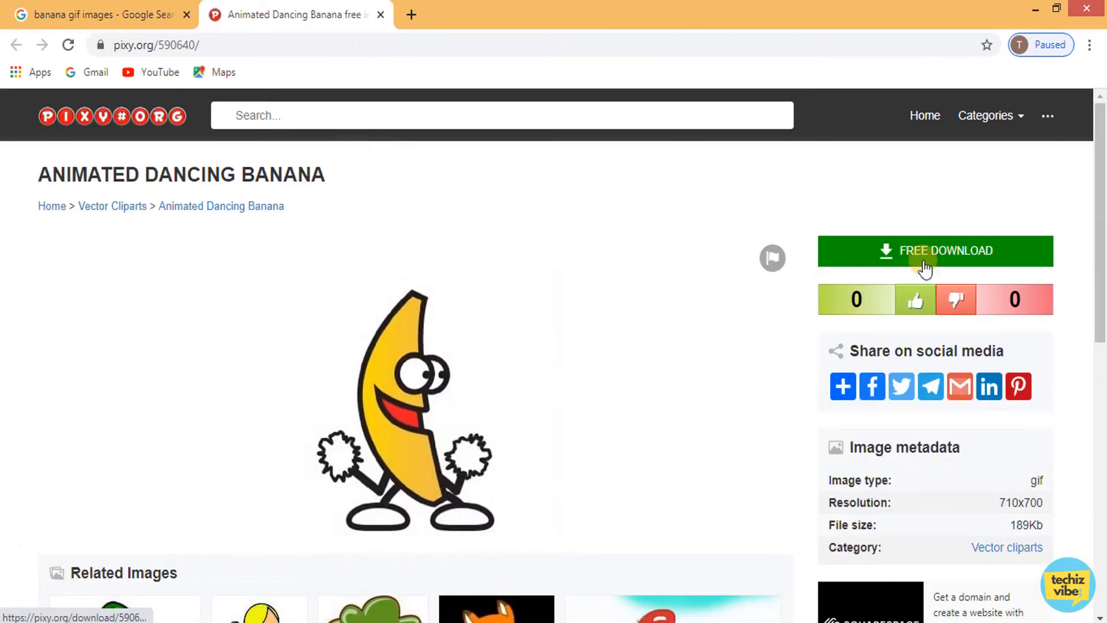
click(935, 250)
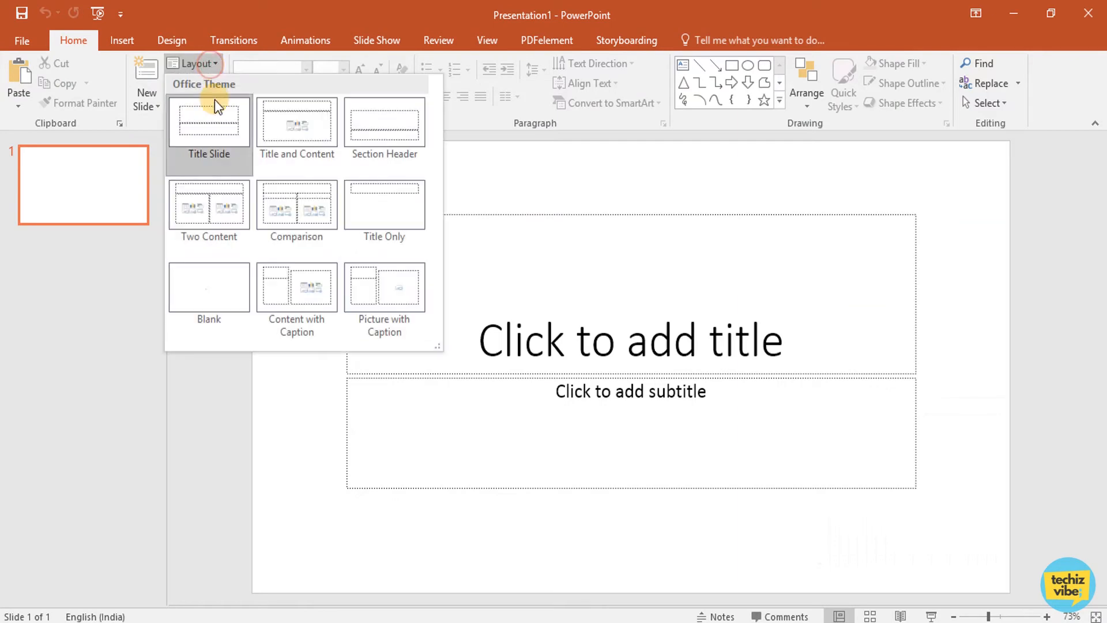
- Give the slide a Blank layout and insert Animated-Dancing-Banana.gif onto it
click(208, 287)
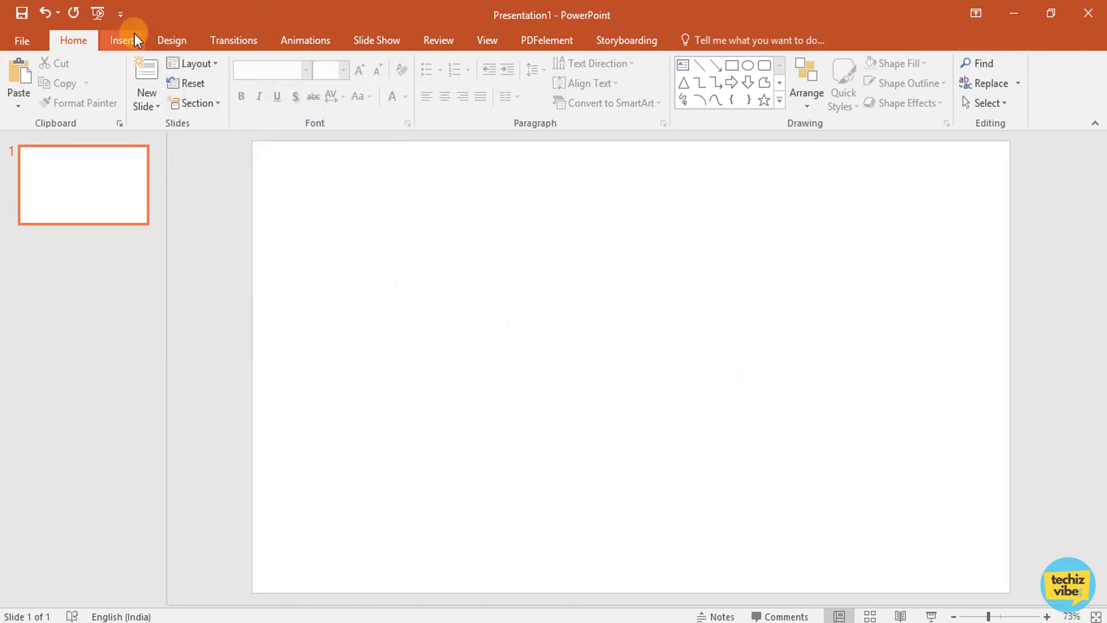
click(124, 40)
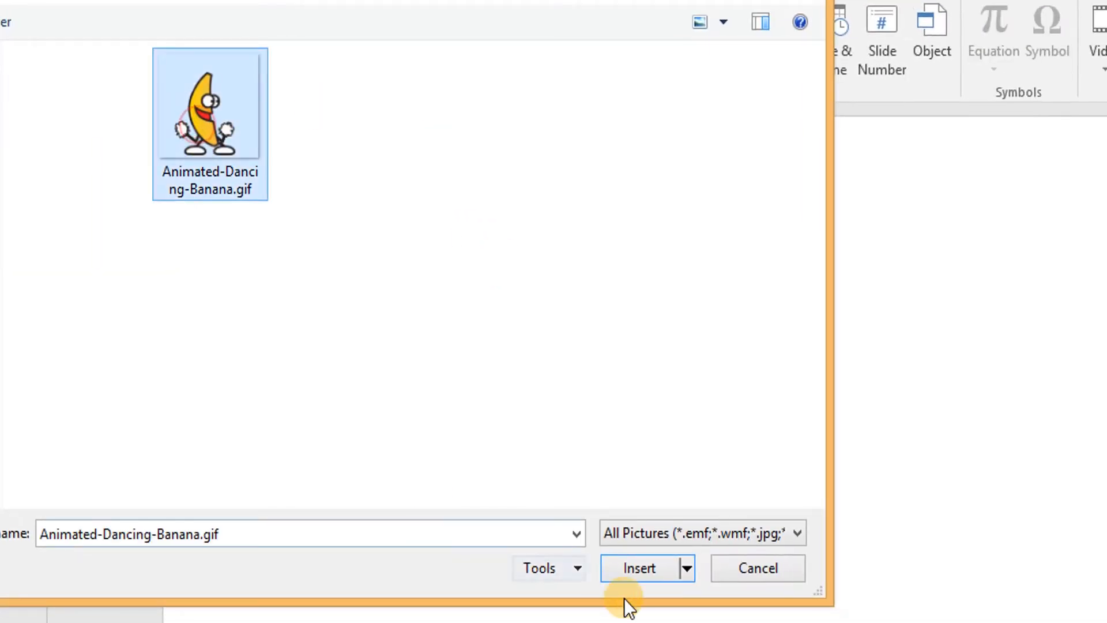
click(637, 567)
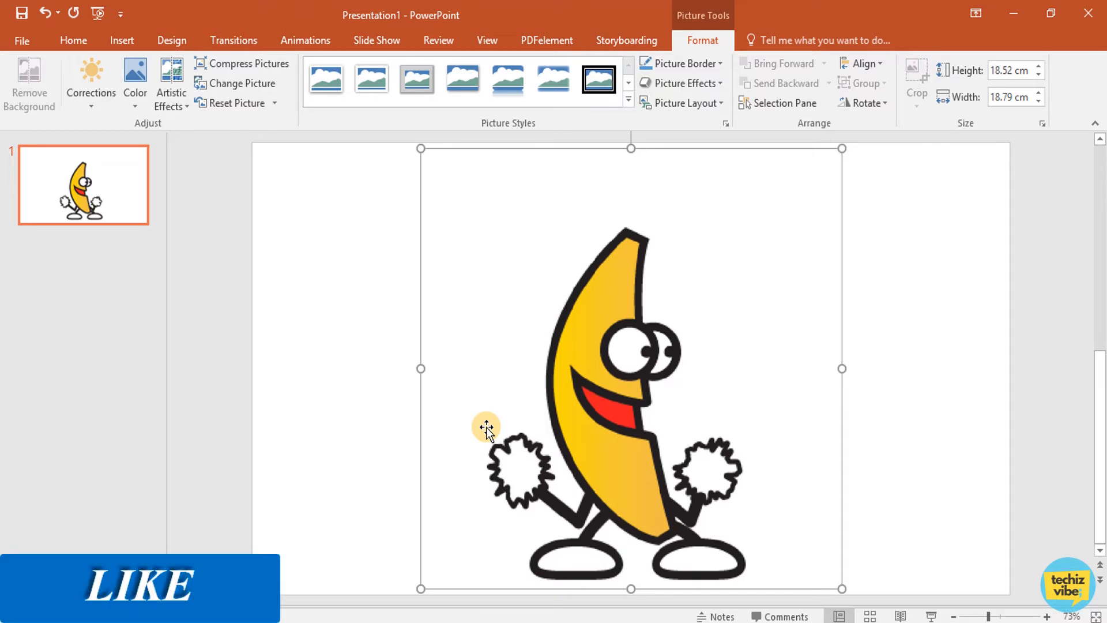
mouse_move(489, 420)
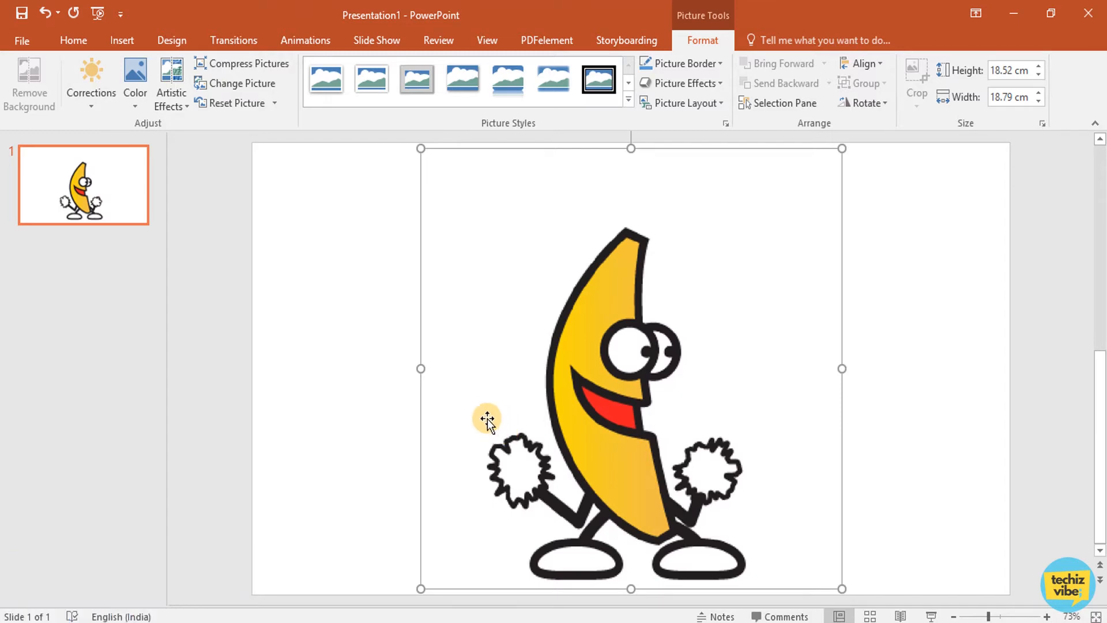
click(376, 40)
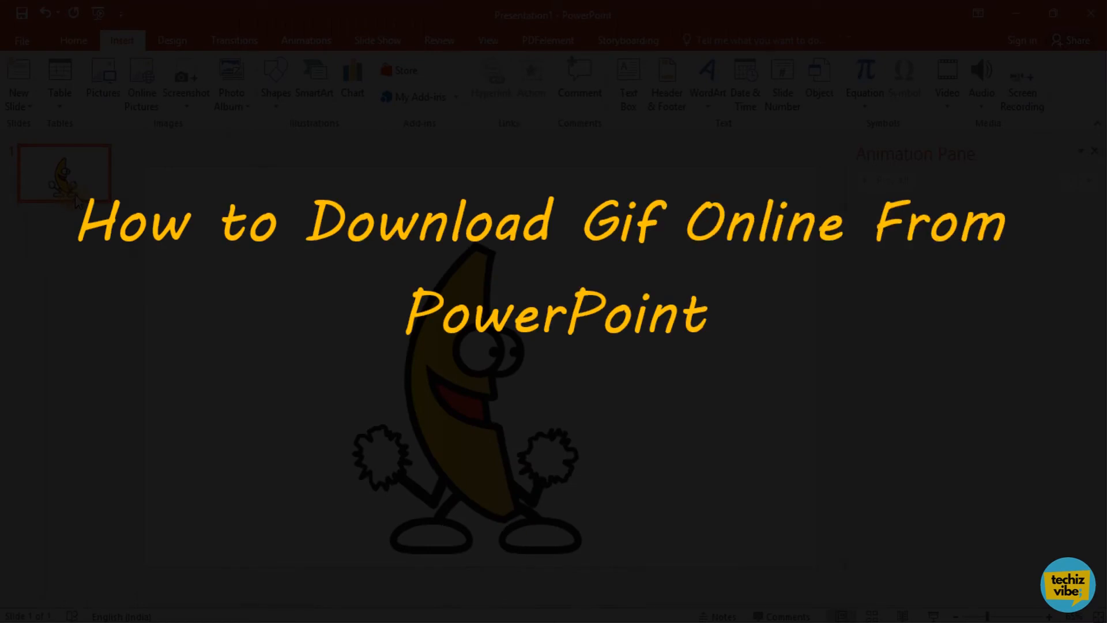
- Add a second, new slide after the first one
right_click(64, 173)
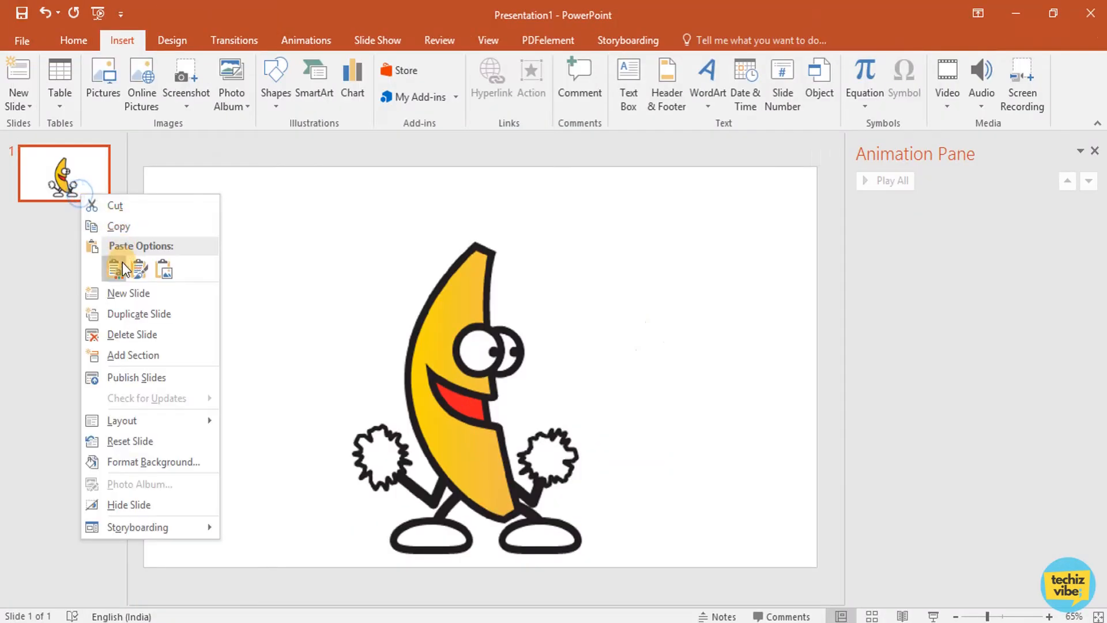
click(128, 293)
text(gif)
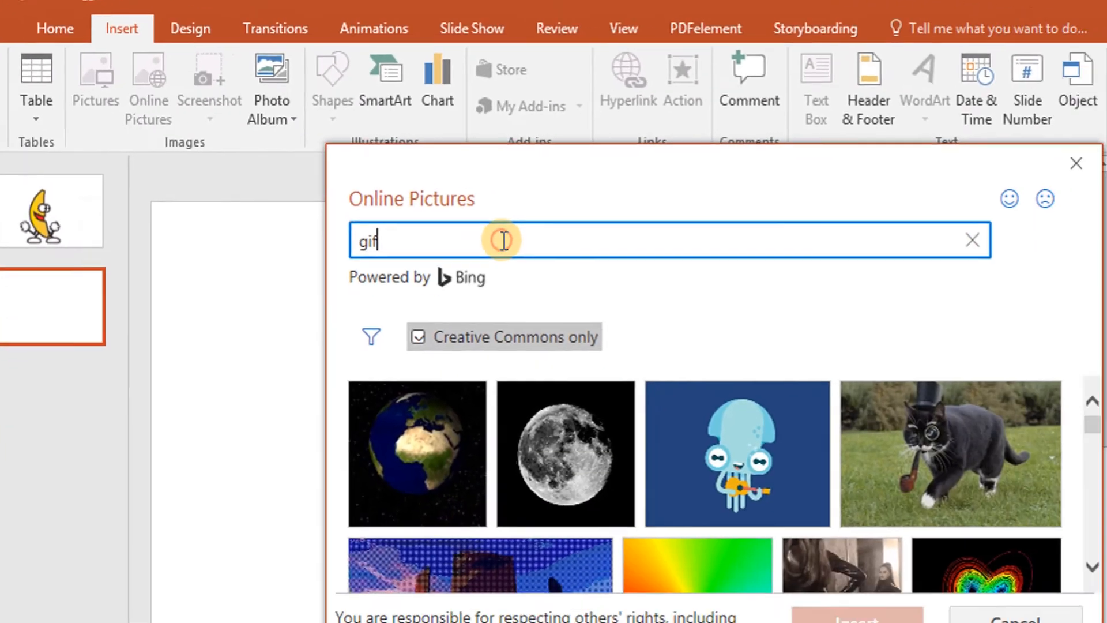
- Search online pictures for 'gif cartoon' and insert the walking boy GIF
text(cartoon)
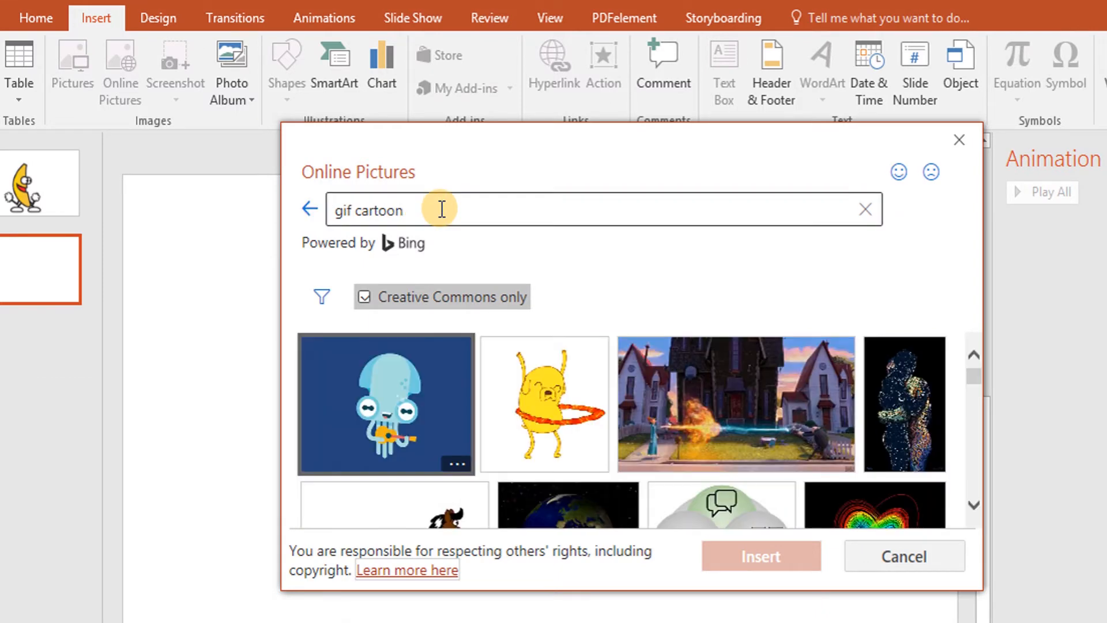
scroll(down, 3)
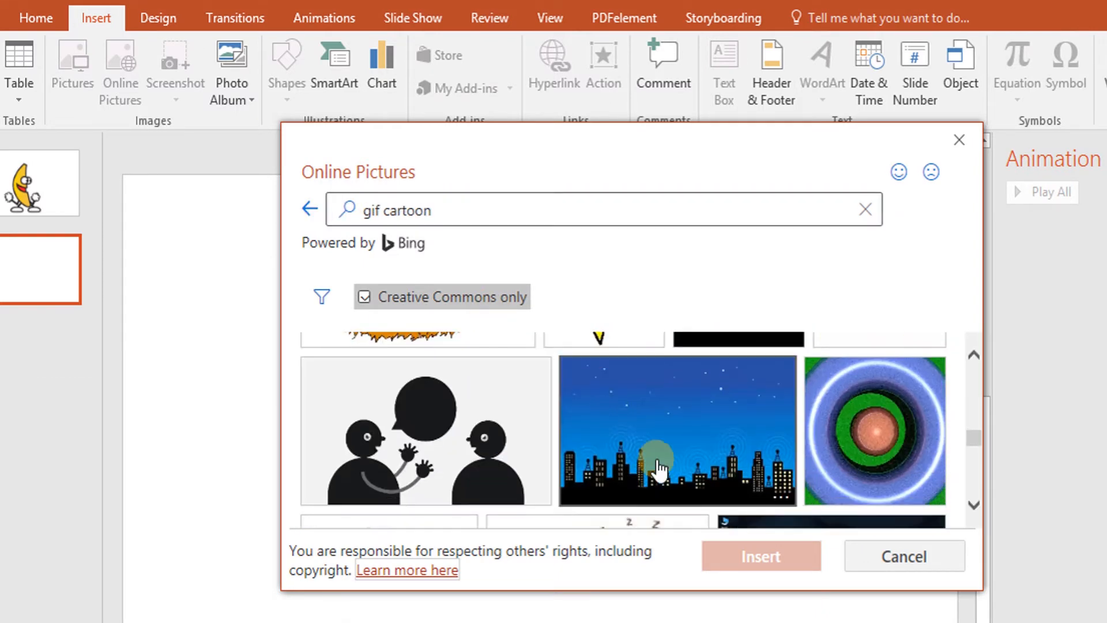
scroll(down, 3)
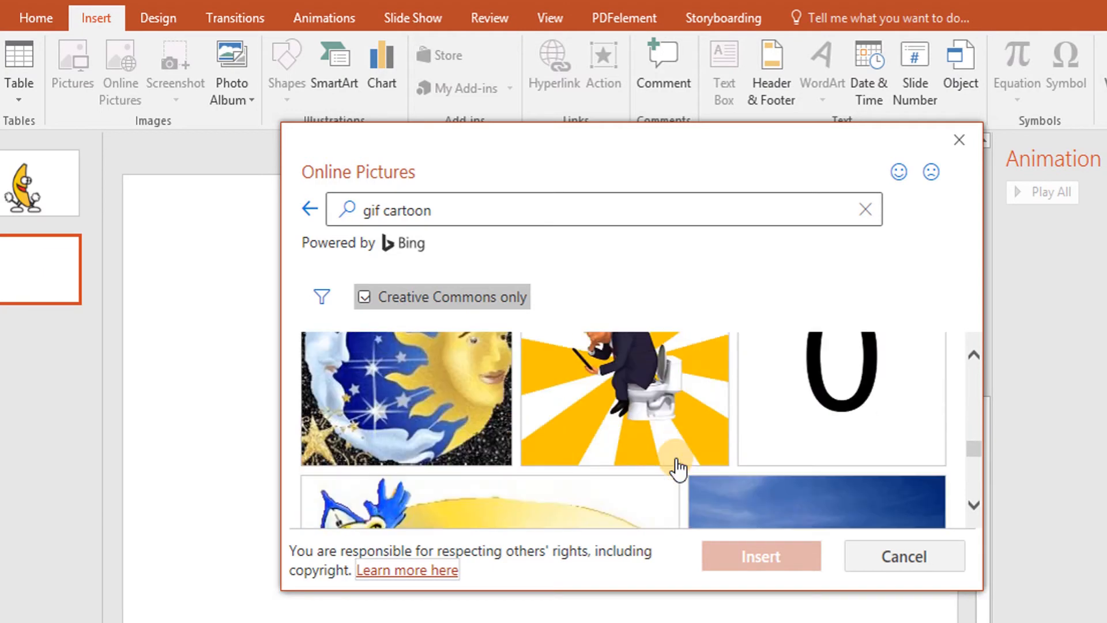
scroll(down, 3)
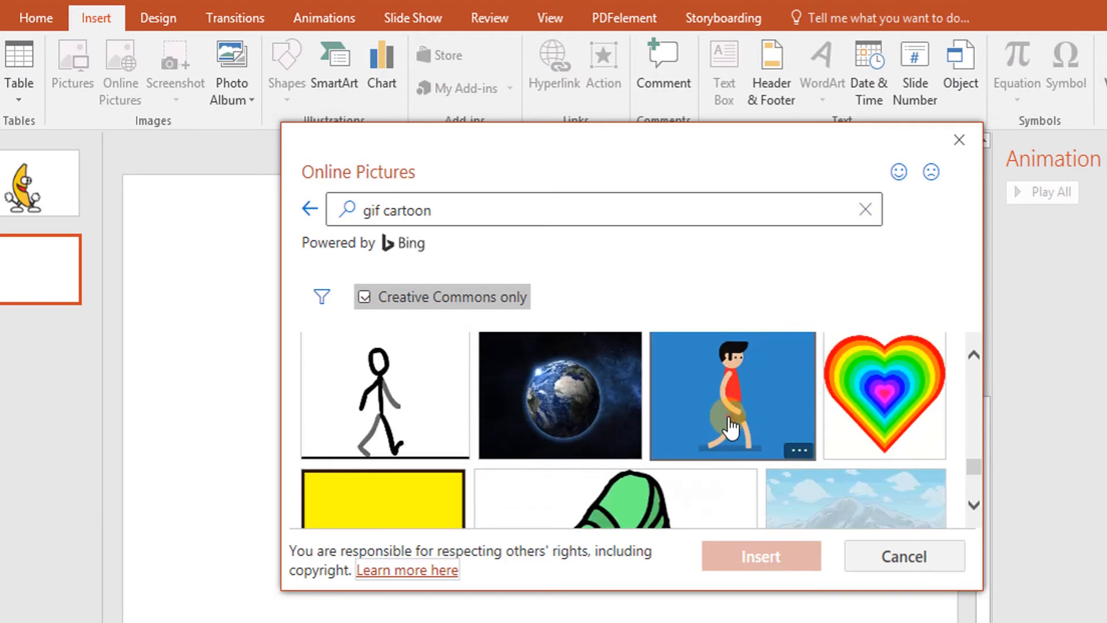
click(760, 555)
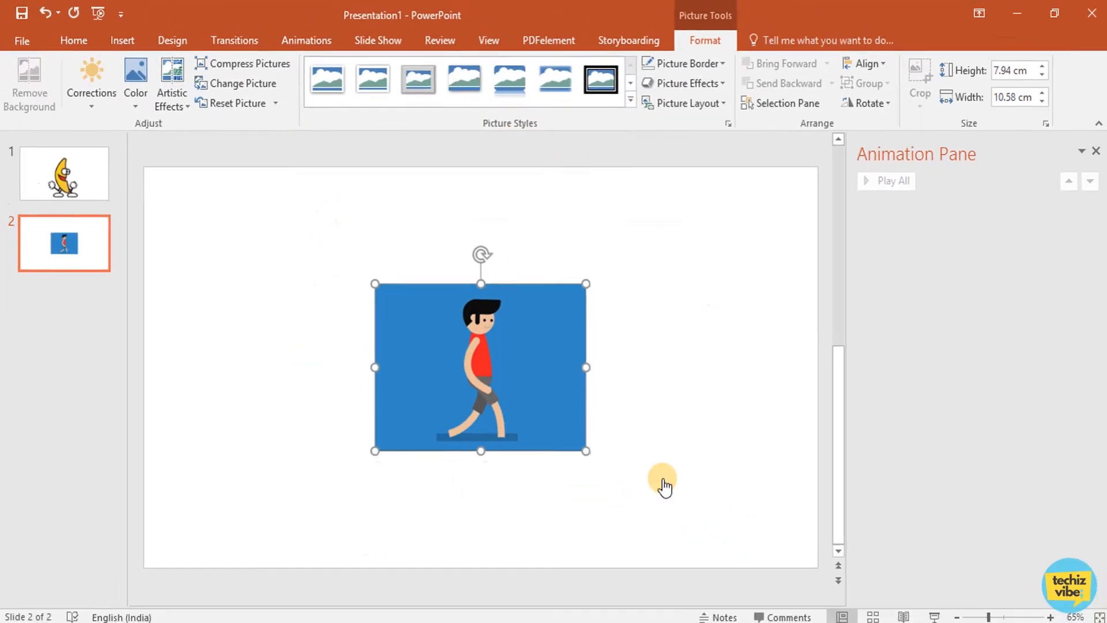
- Fill the slide background with the GIF's blue sampled by the eyedropper
click(377, 40)
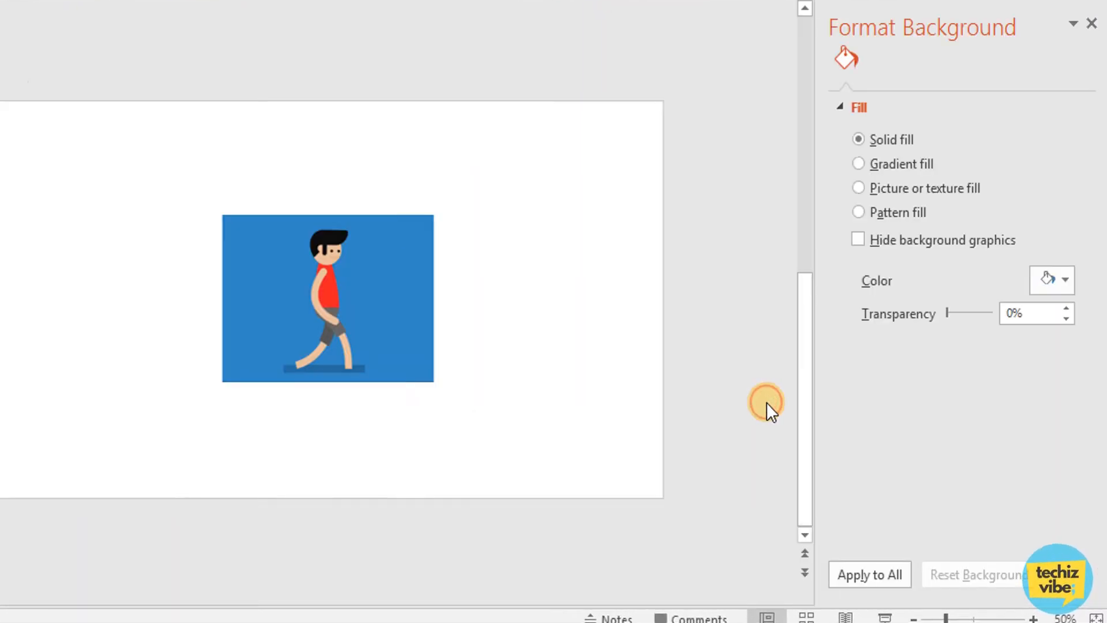
click(1064, 280)
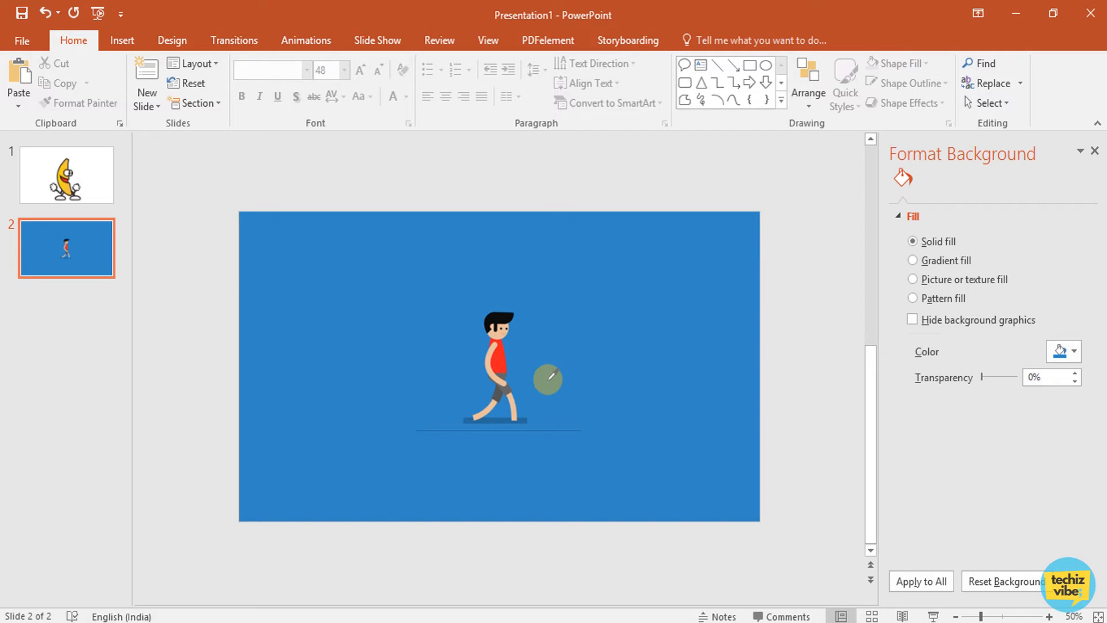
click(498, 366)
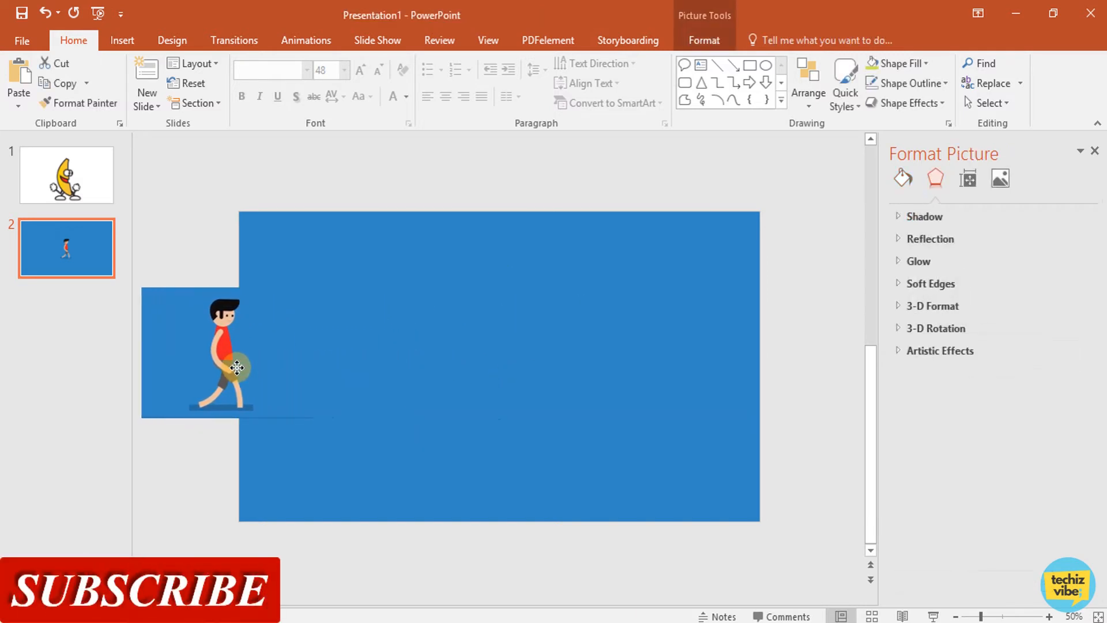
- Give the boy a straight custom path animation across the slide lasting 5 seconds (Very Slow)
click(236, 366)
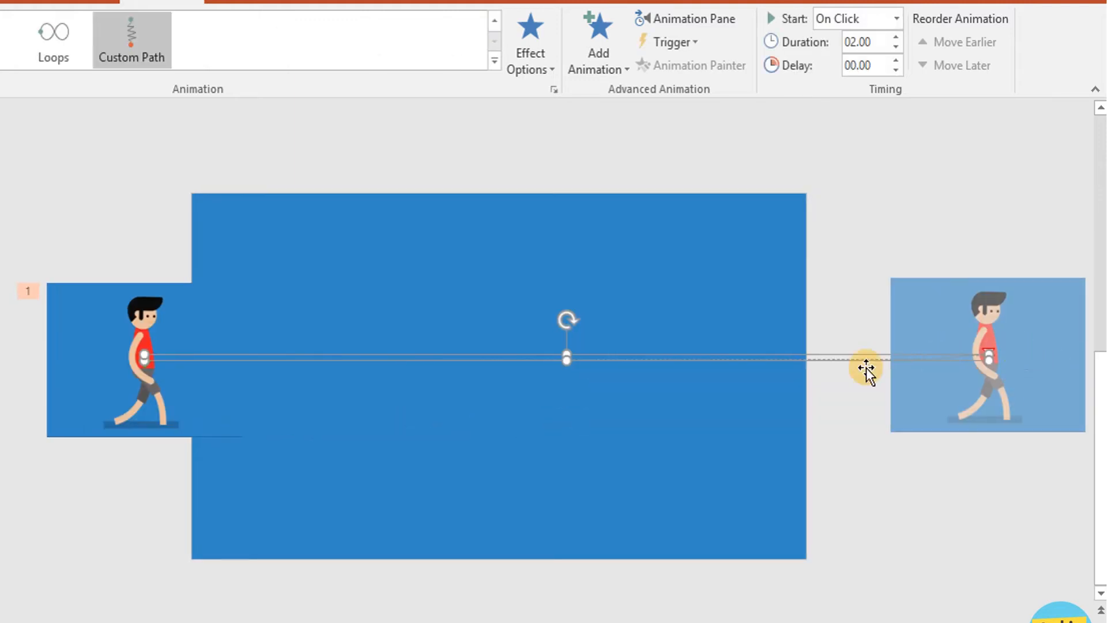
click(683, 18)
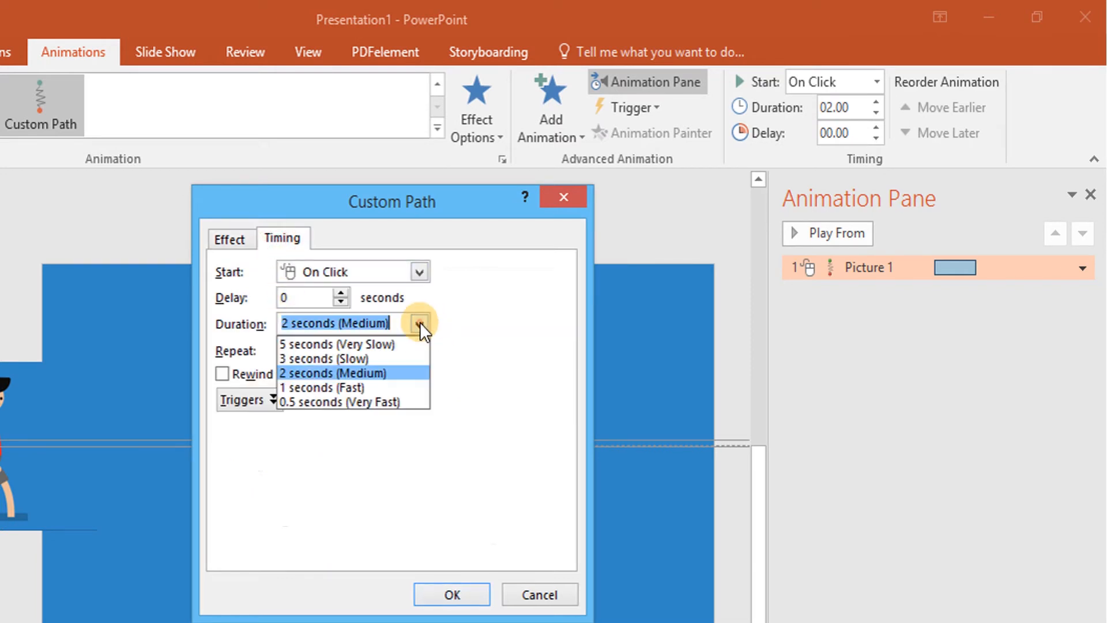
click(338, 343)
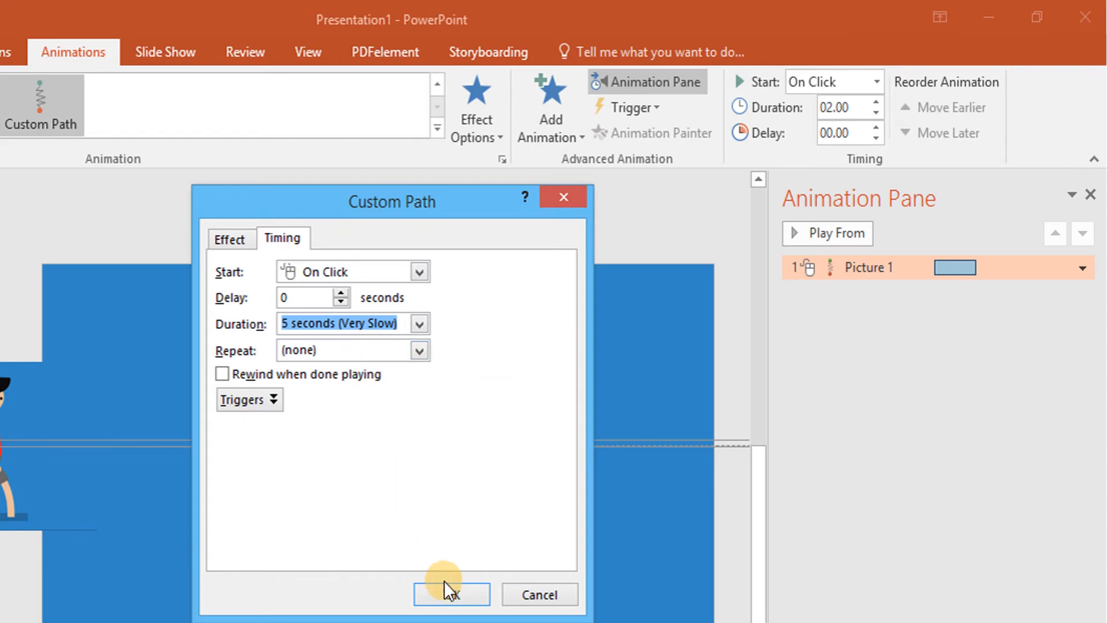
click(451, 594)
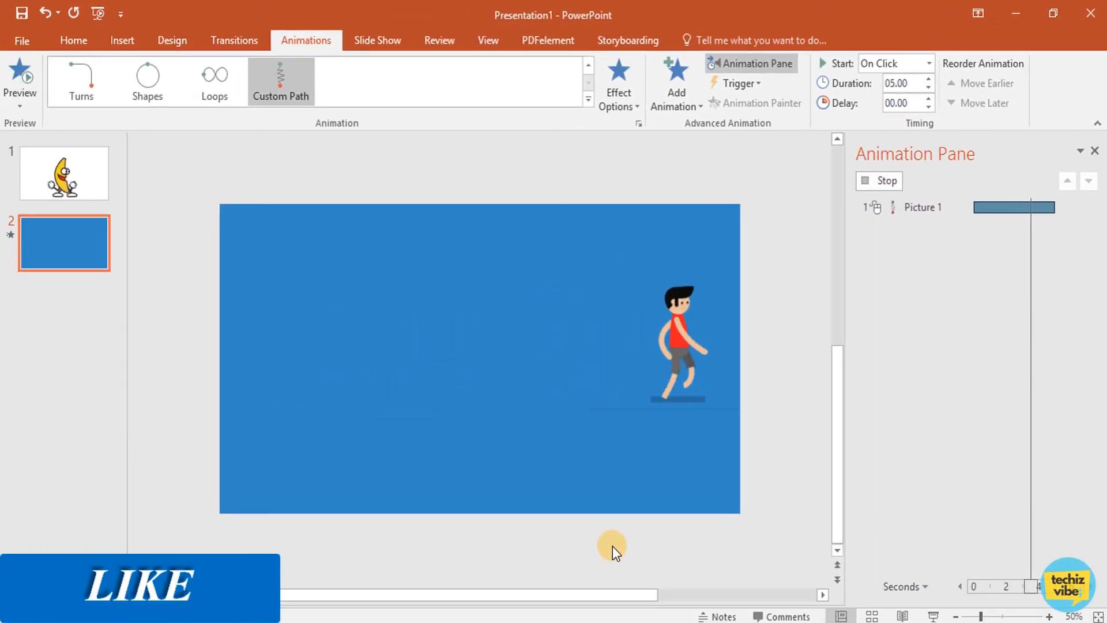
click(377, 41)
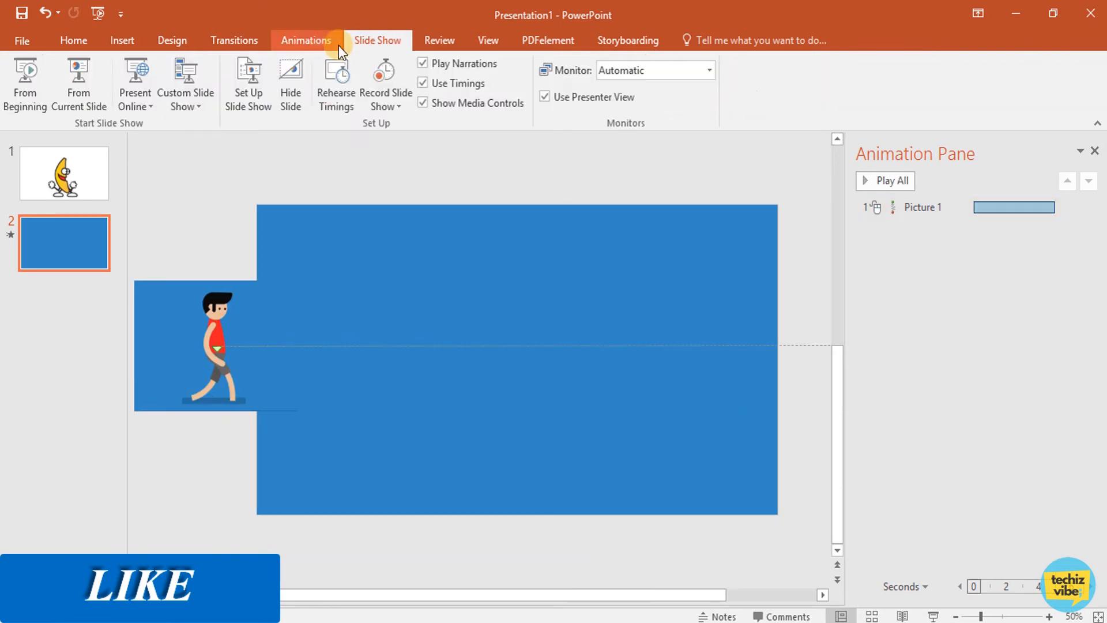
- Add an 'I am Running' text box at size 60 in MV Boli, red, with a text shadow
click(121, 41)
text(I am)
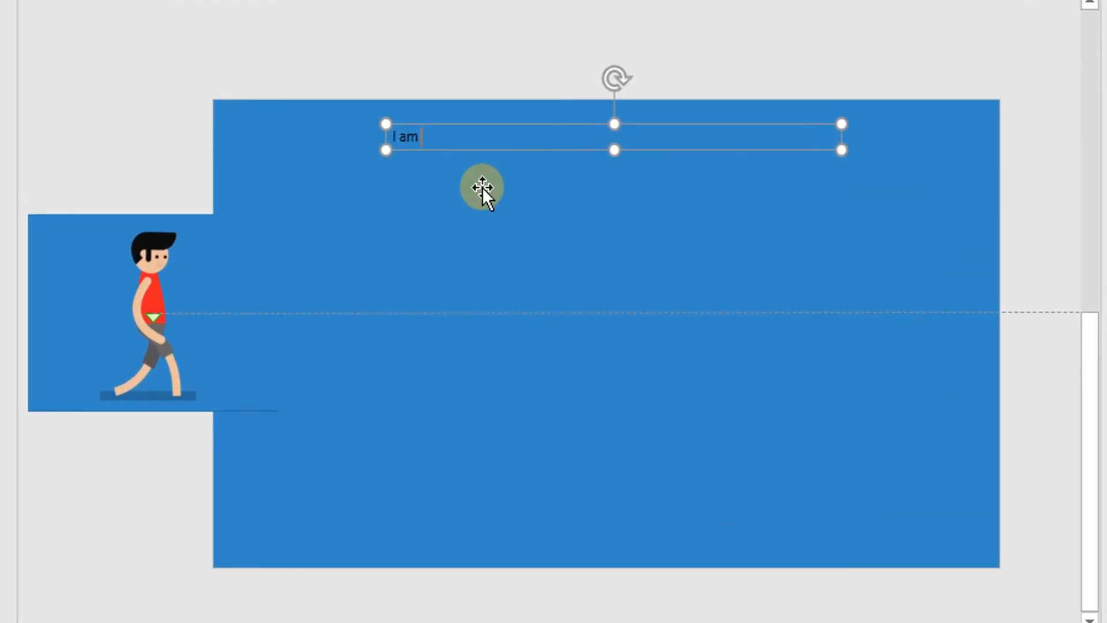
text(Runni)
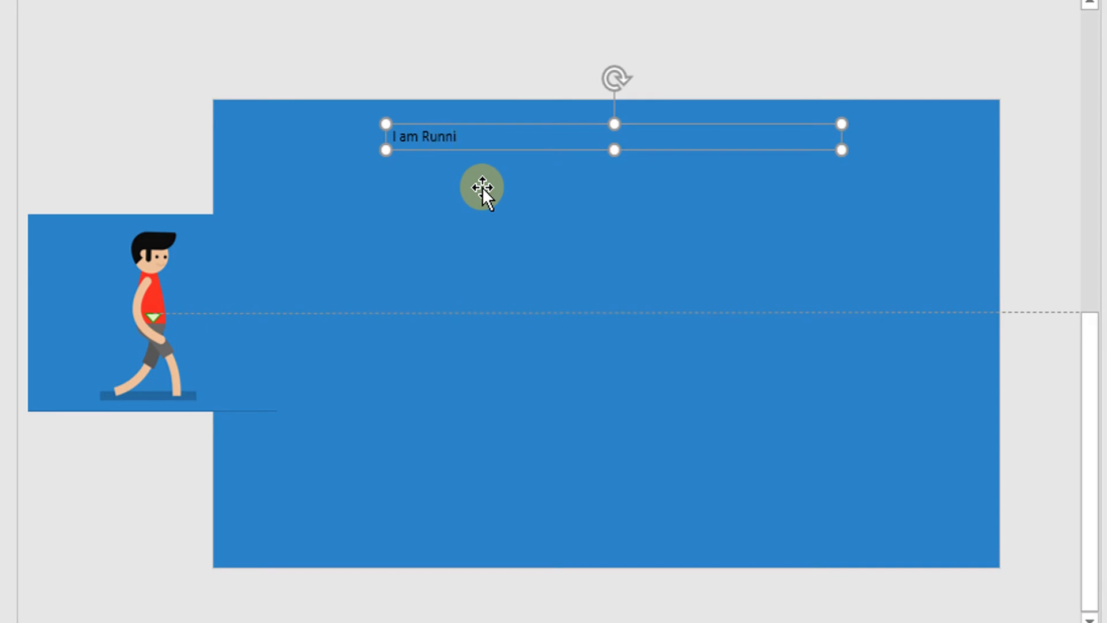
click(415, 84)
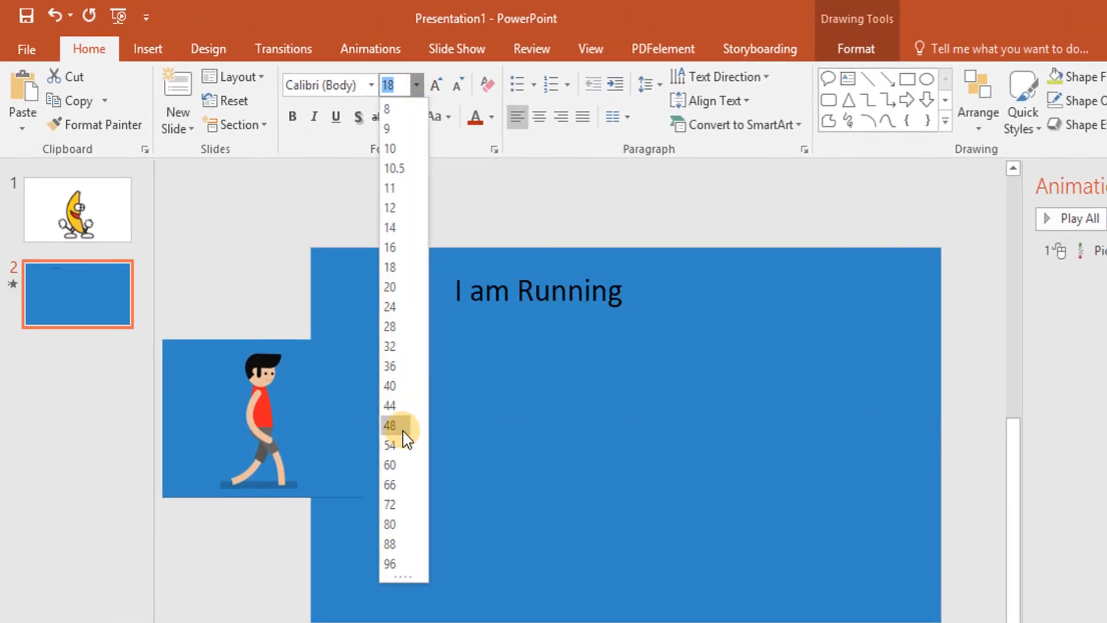
click(388, 465)
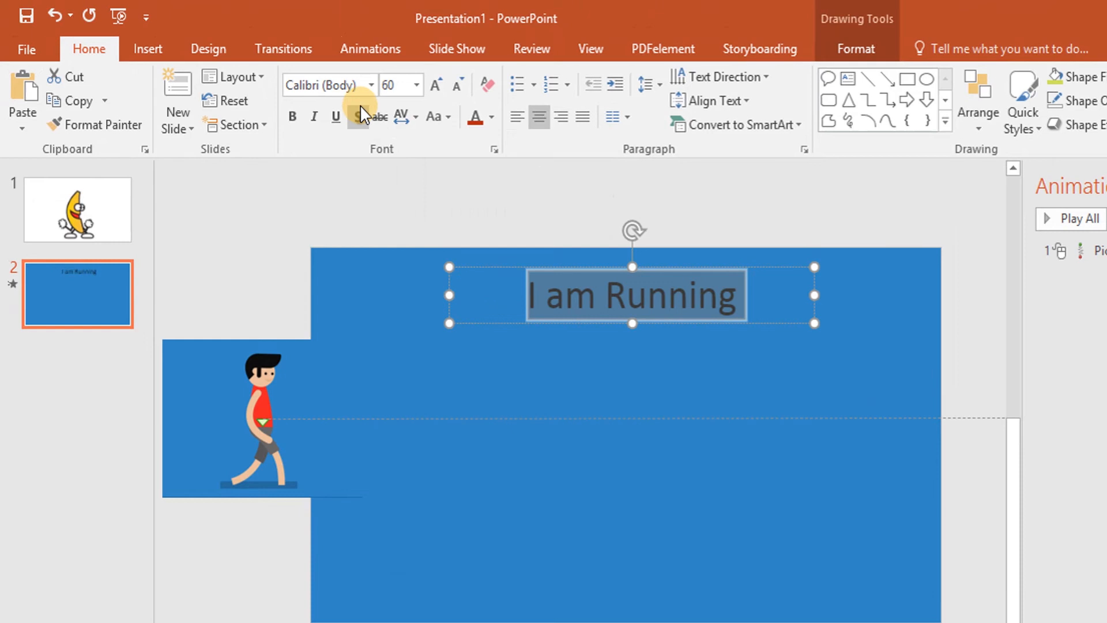
click(325, 84)
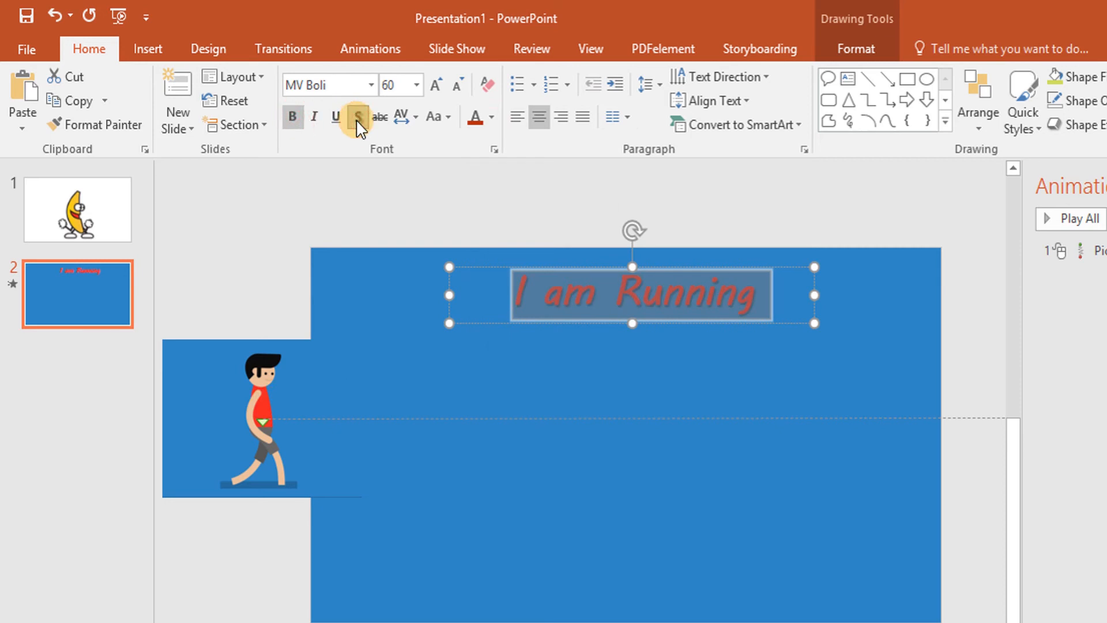
click(370, 49)
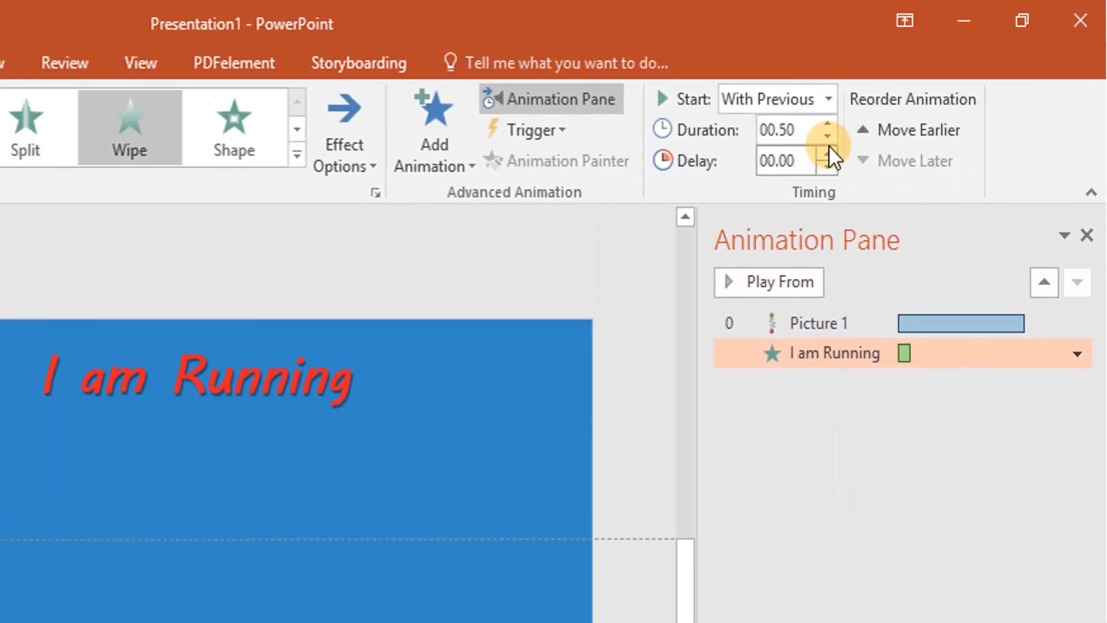
- Give the text a Wipe animation With Previous, duration 00.50 and delay 00.25
click(827, 156)
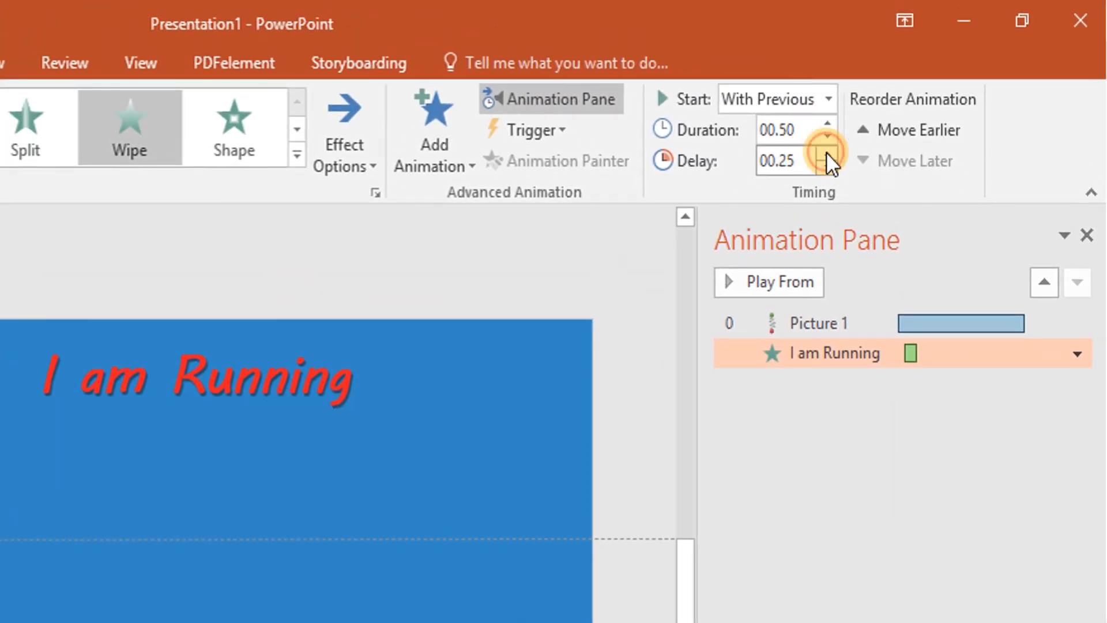
click(377, 40)
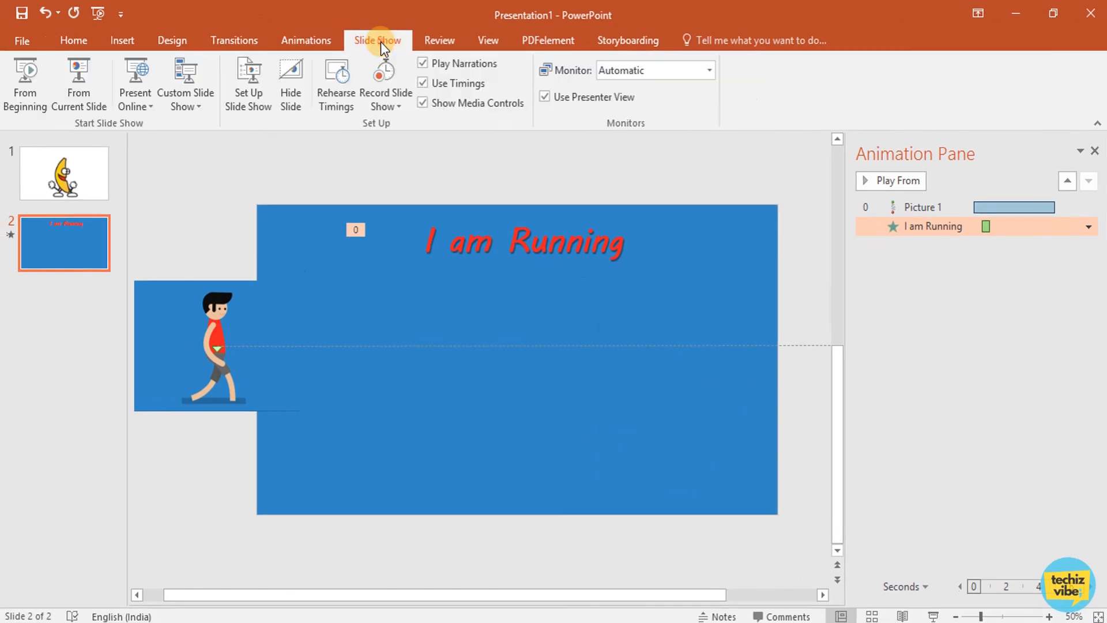